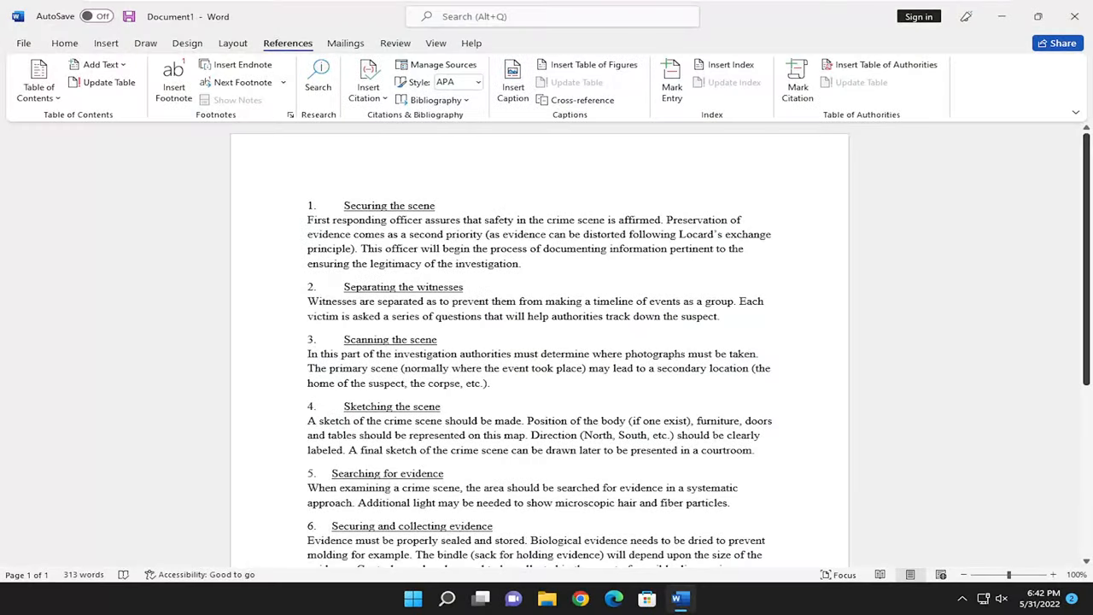
# Place the insertion point after the first heading and bring up Cross-reference from the References tab
pyautogui.click(435, 204)
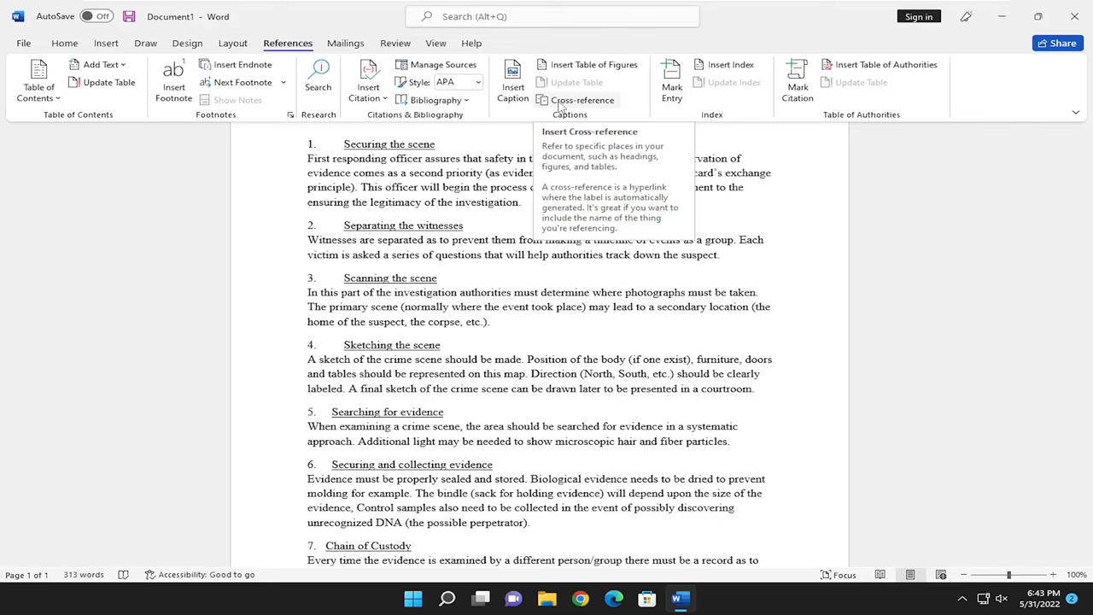
pyautogui.click(435, 143)
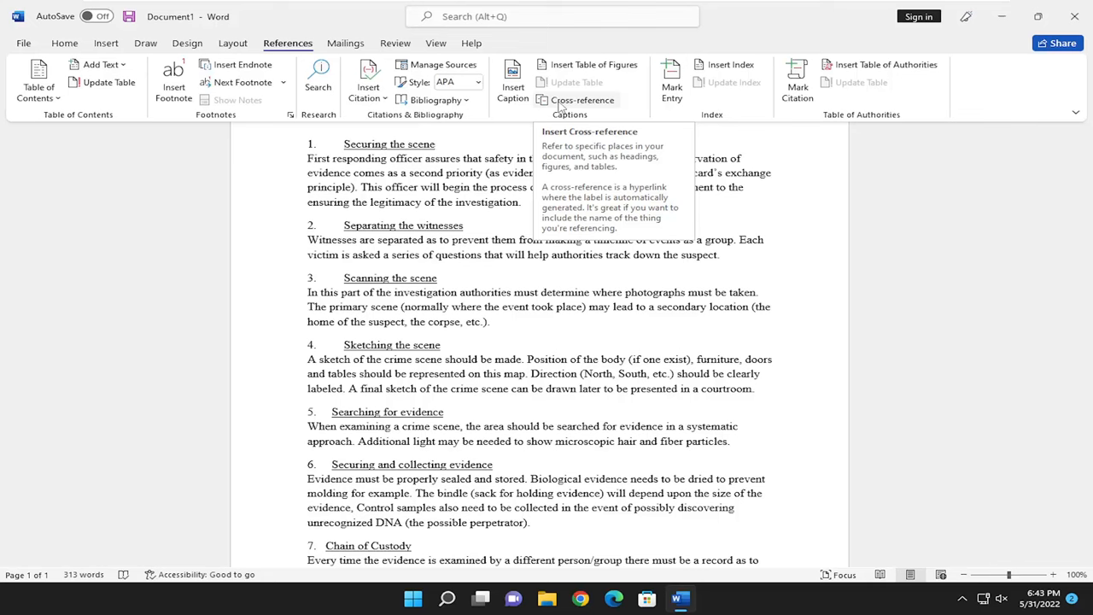
pyautogui.click(582, 100)
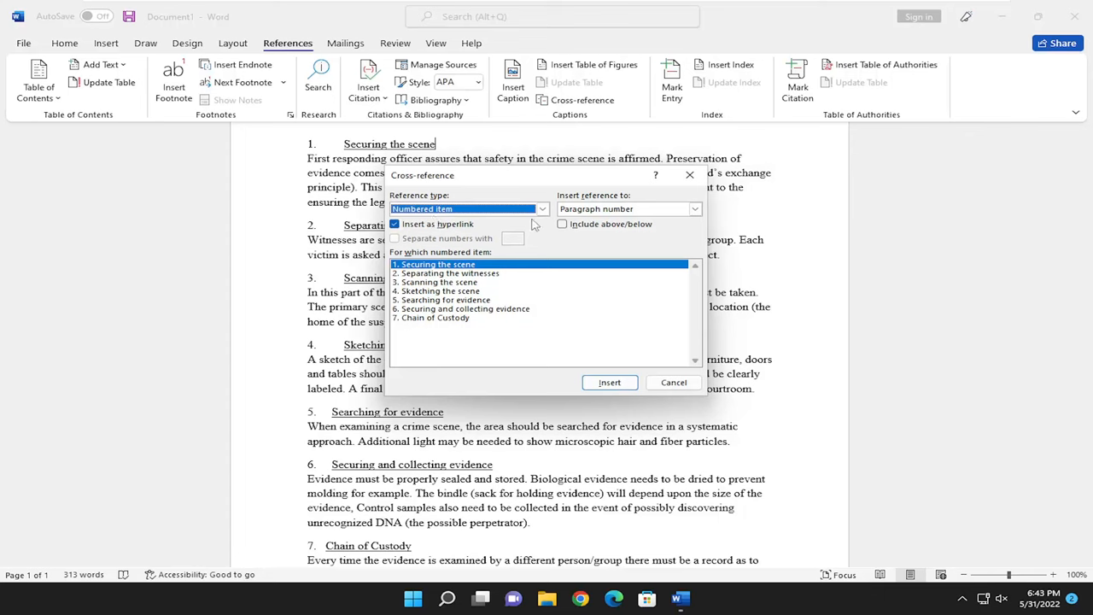
# Insert a page-number reference to numbered item 1, Securing the scene, after the first heading
pyautogui.click(541, 208)
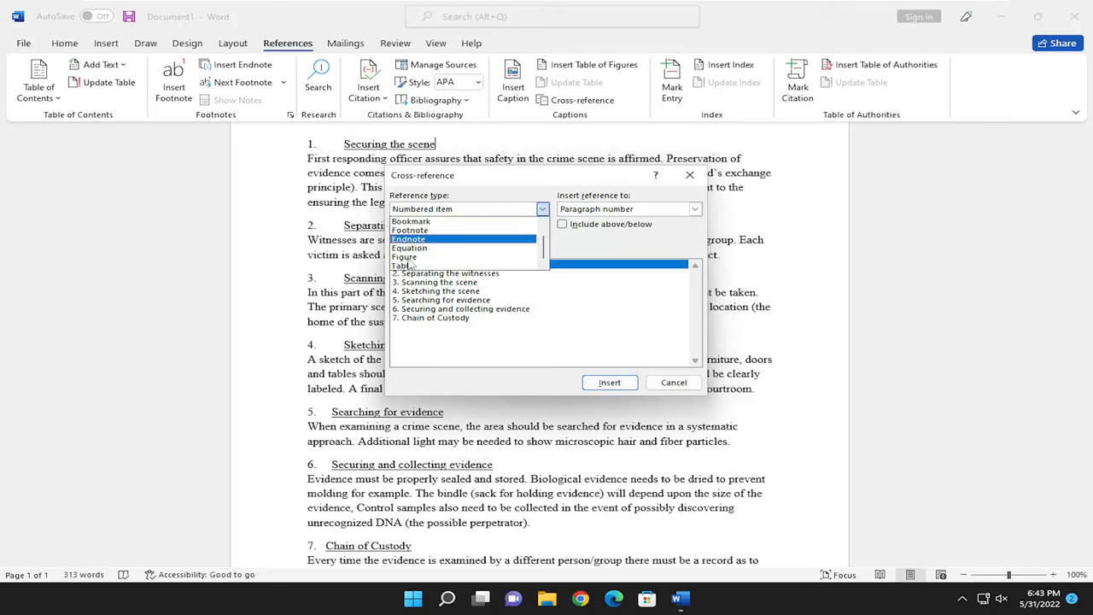
pyautogui.click(403, 265)
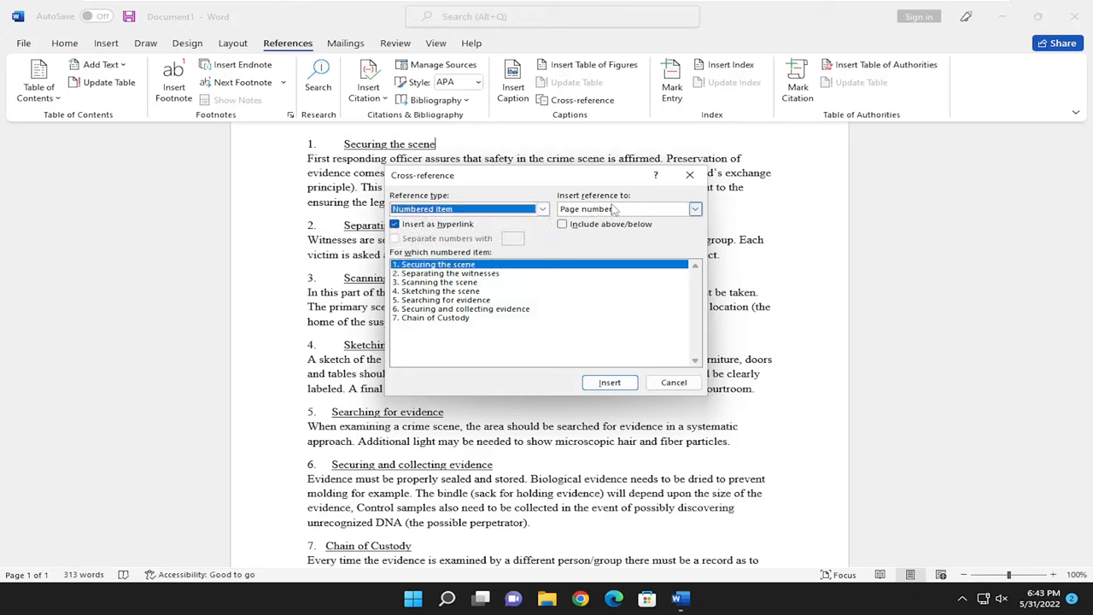
pyautogui.moveTo(661, 215)
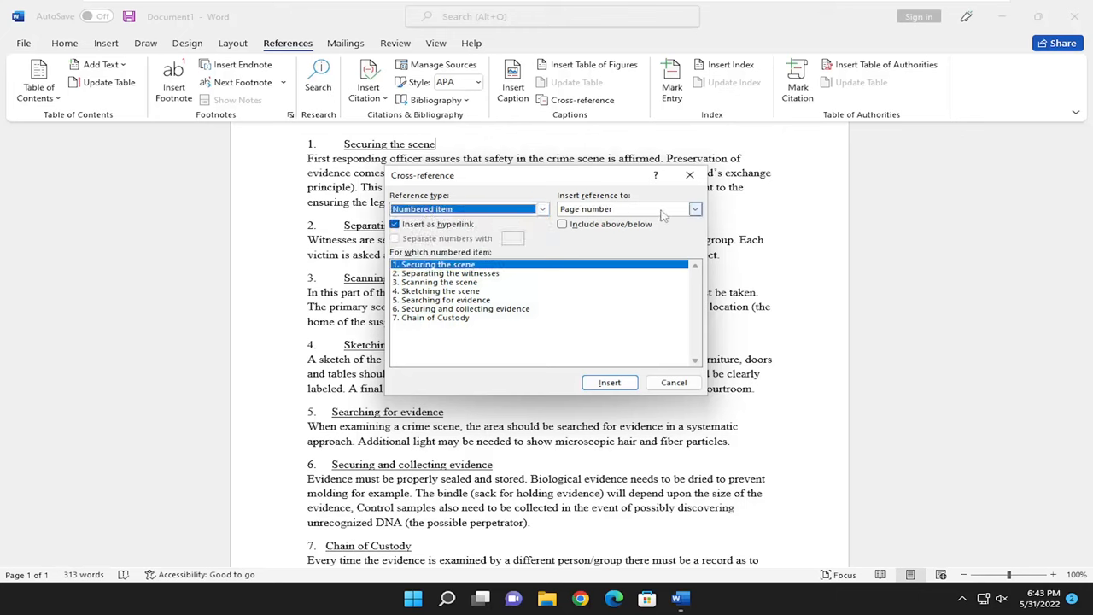
pyautogui.click(694, 208)
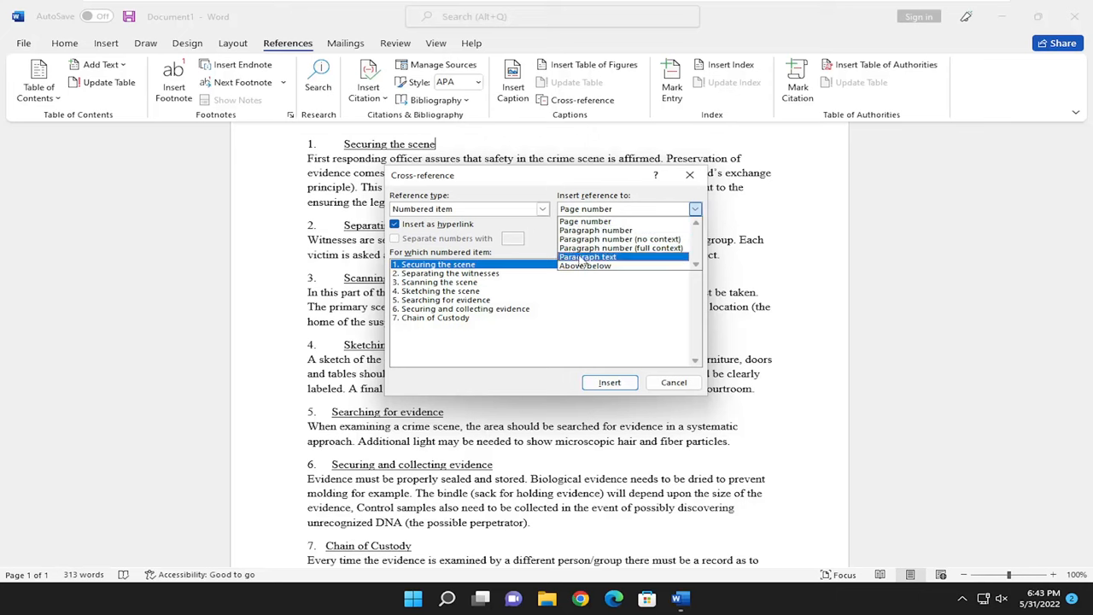
pyautogui.moveTo(621, 247)
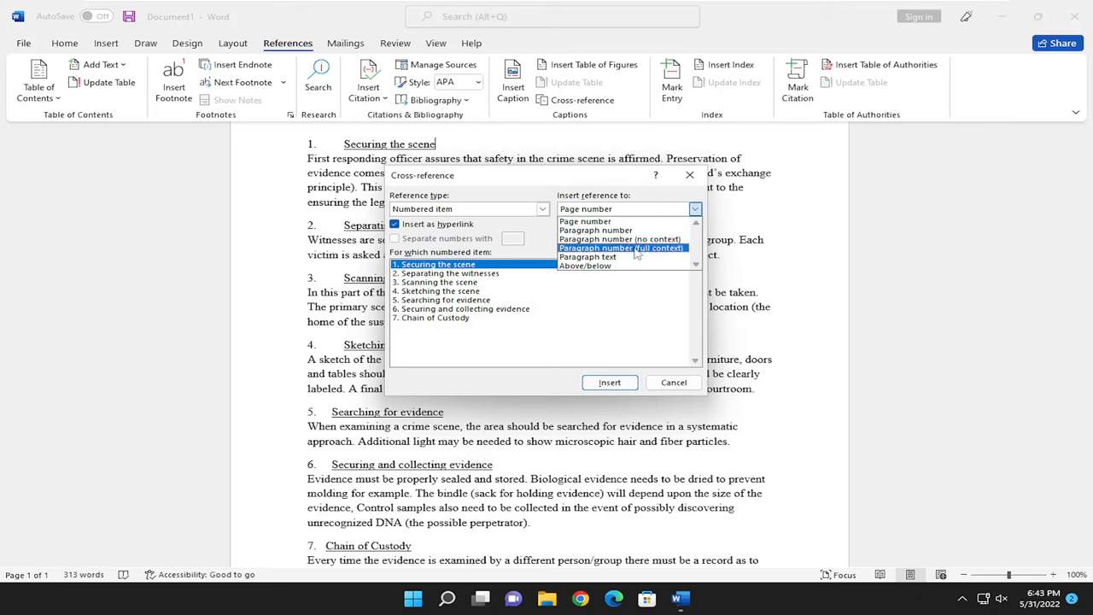
pyautogui.click(585, 208)
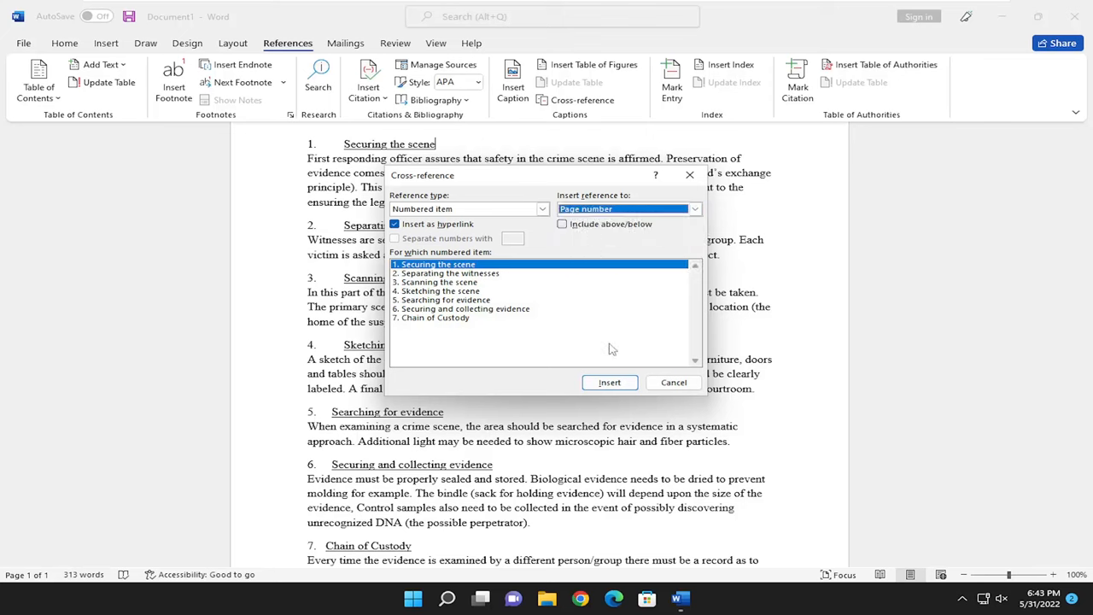
pyautogui.click(610, 382)
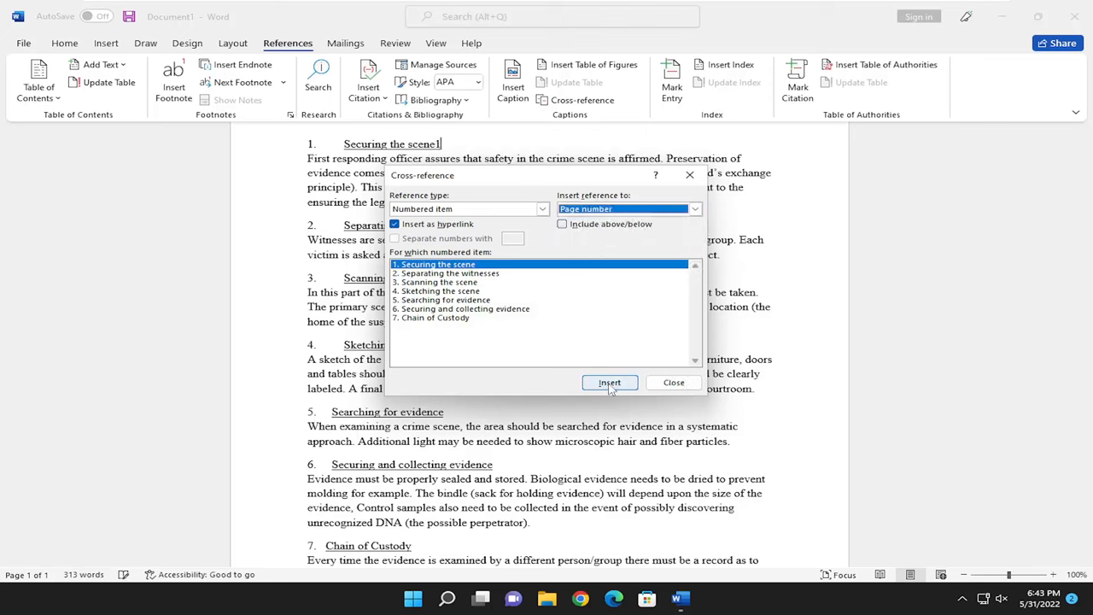
# Insert page-number and paragraph-number (no context) references to item 5, Searching for evidence
pyautogui.click(609, 382)
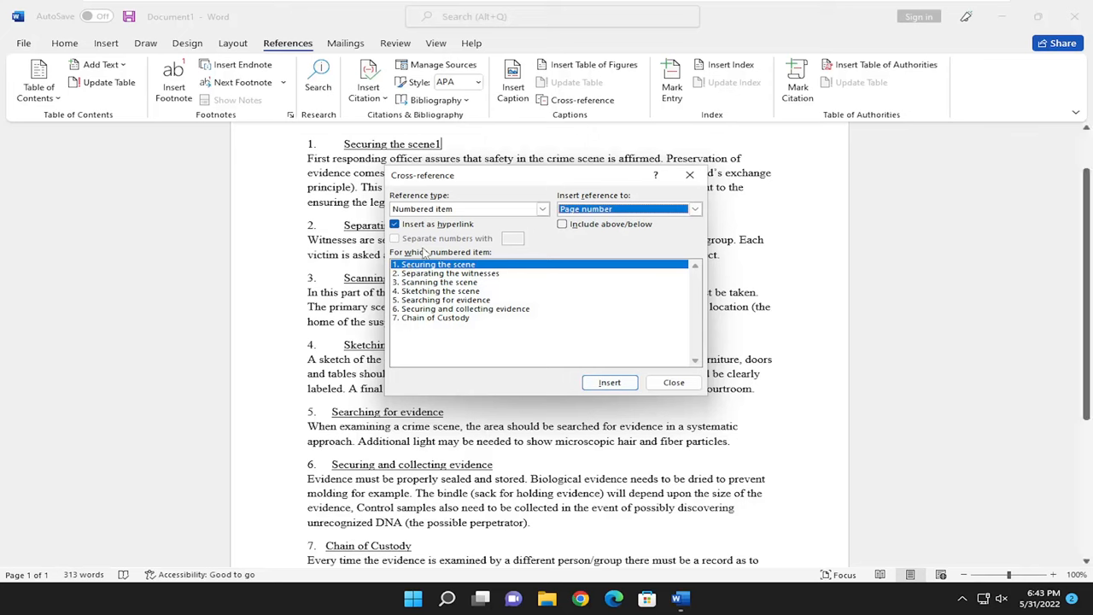
pyautogui.click(445, 299)
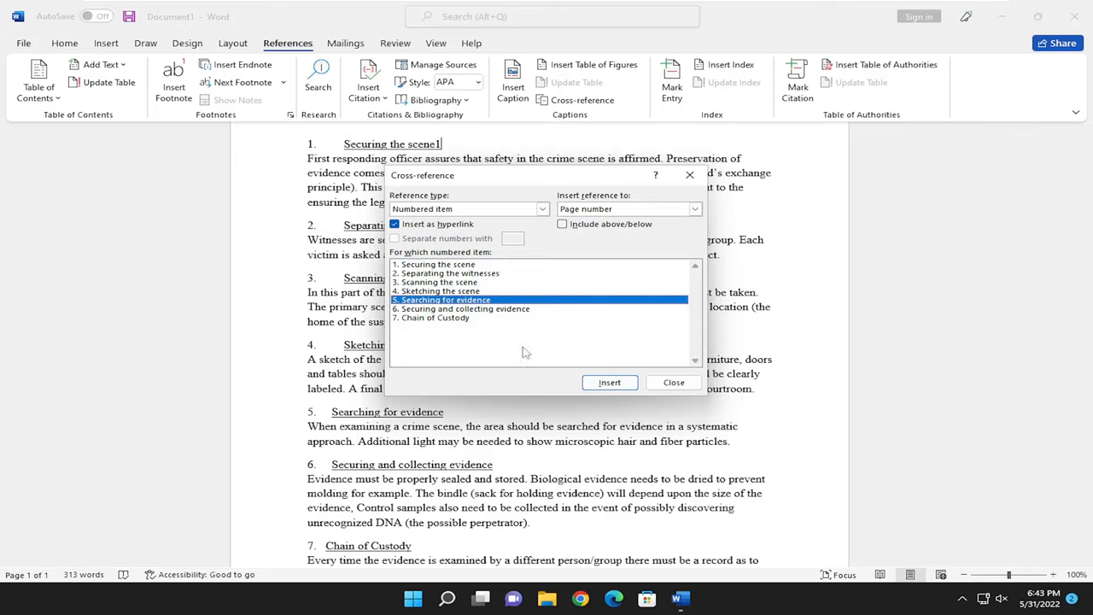
pyautogui.click(610, 381)
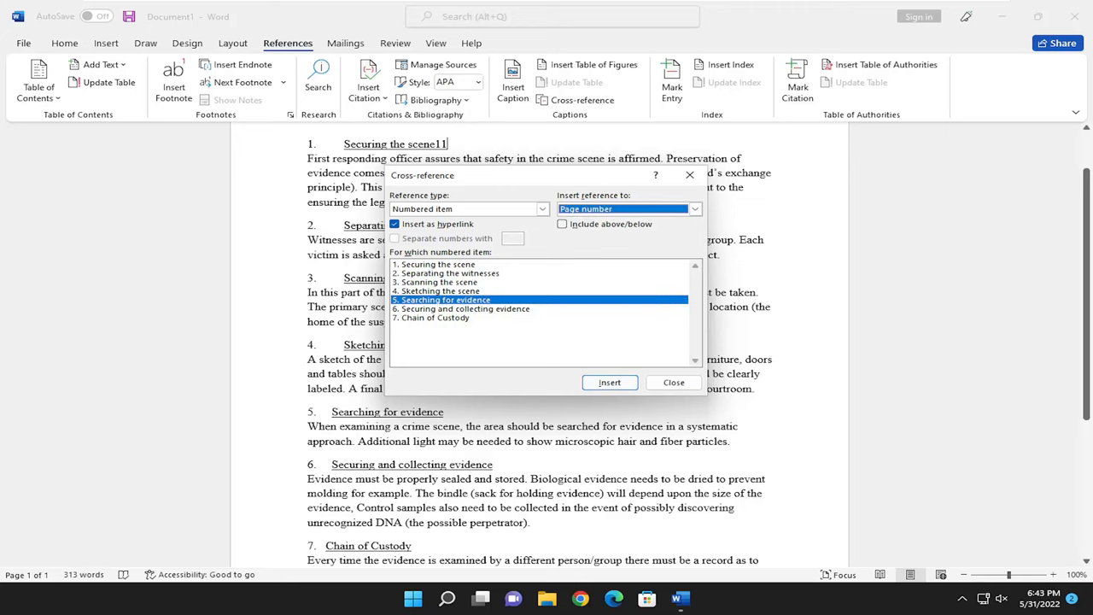
pyautogui.click(693, 208)
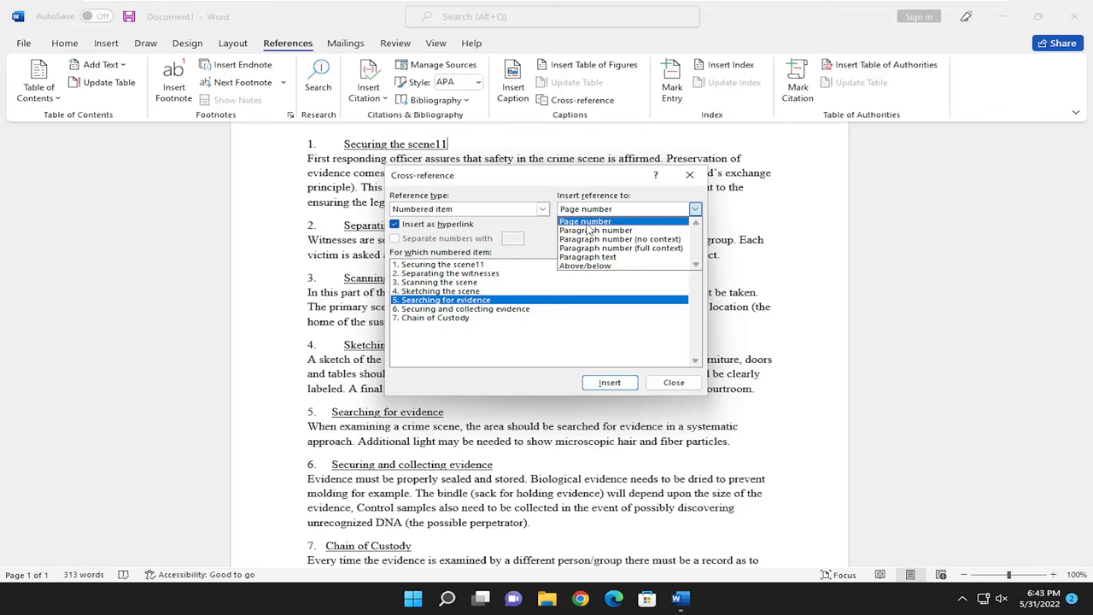
pyautogui.moveTo(595, 230)
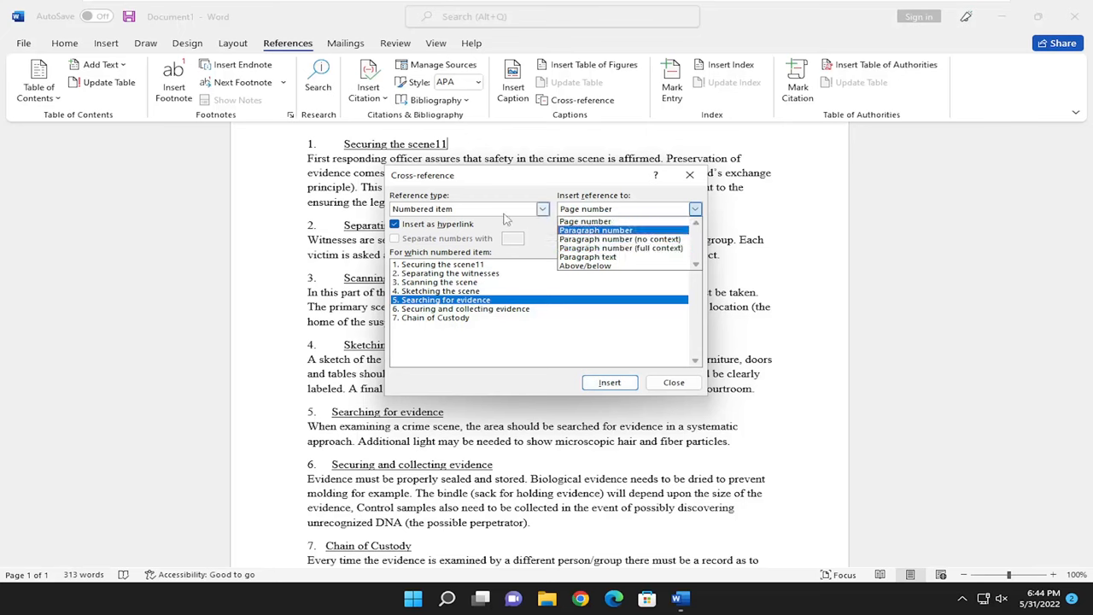
pyautogui.click(621, 239)
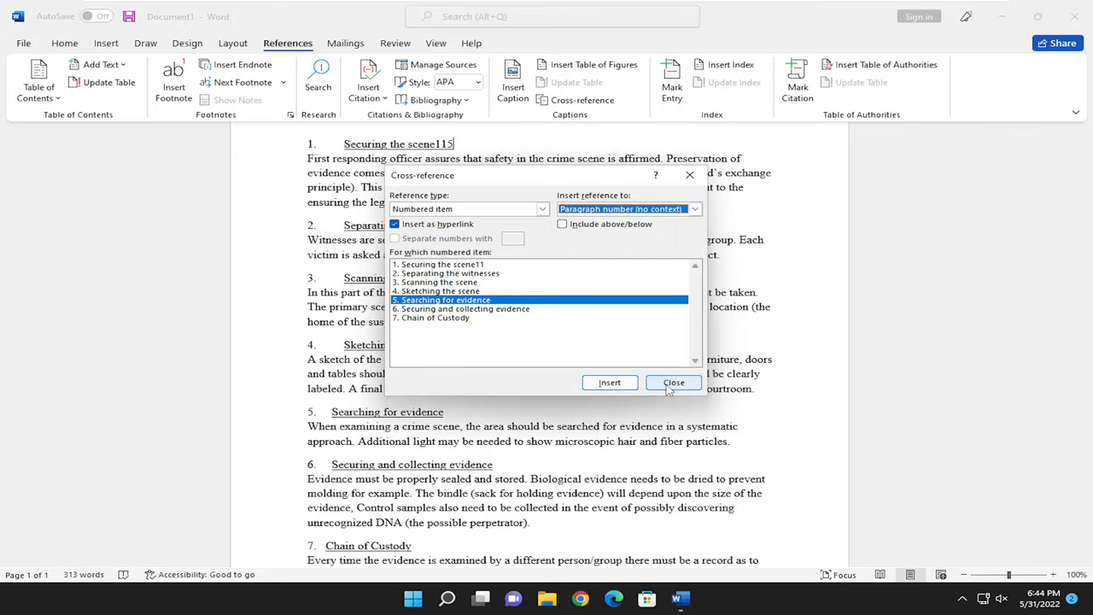
# Close the Cross-reference dialog and scroll through the document to check the inserted links
pyautogui.click(673, 381)
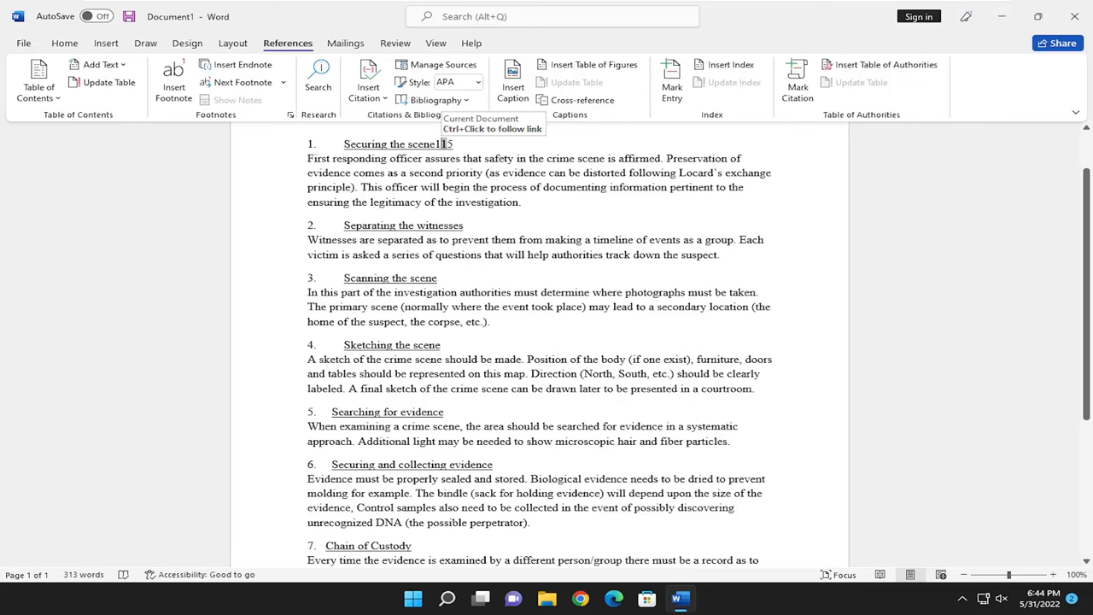
pyautogui.scroll(-3)
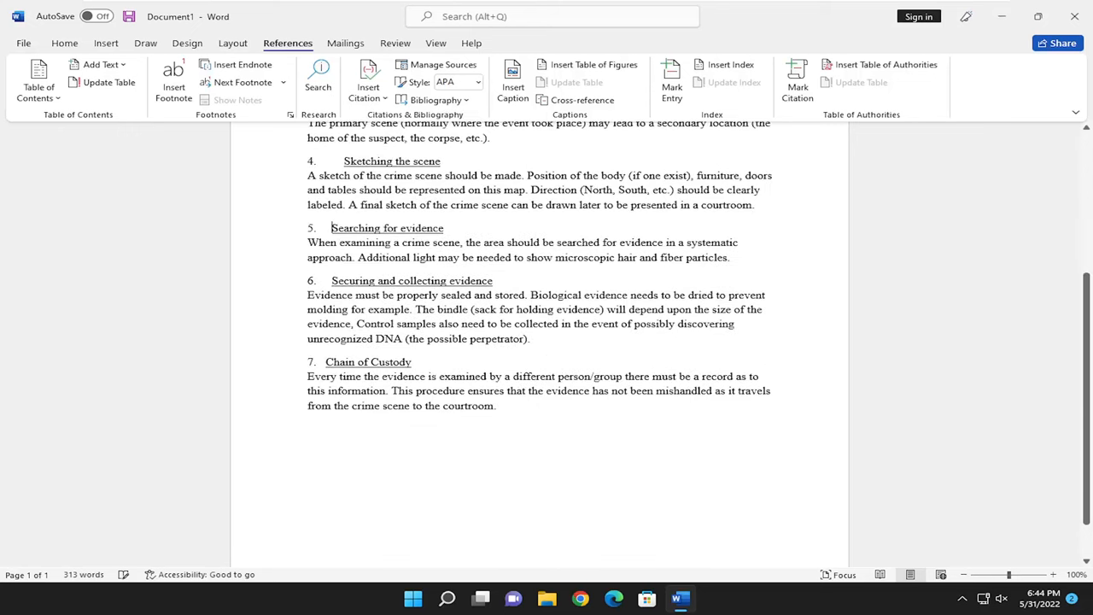
pyautogui.scroll(3)
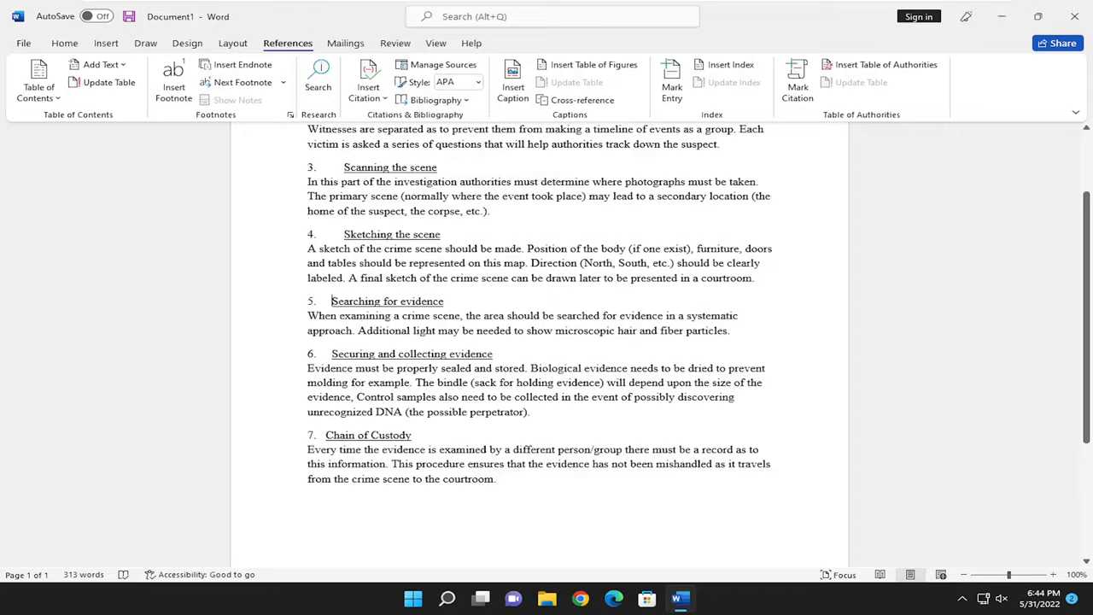